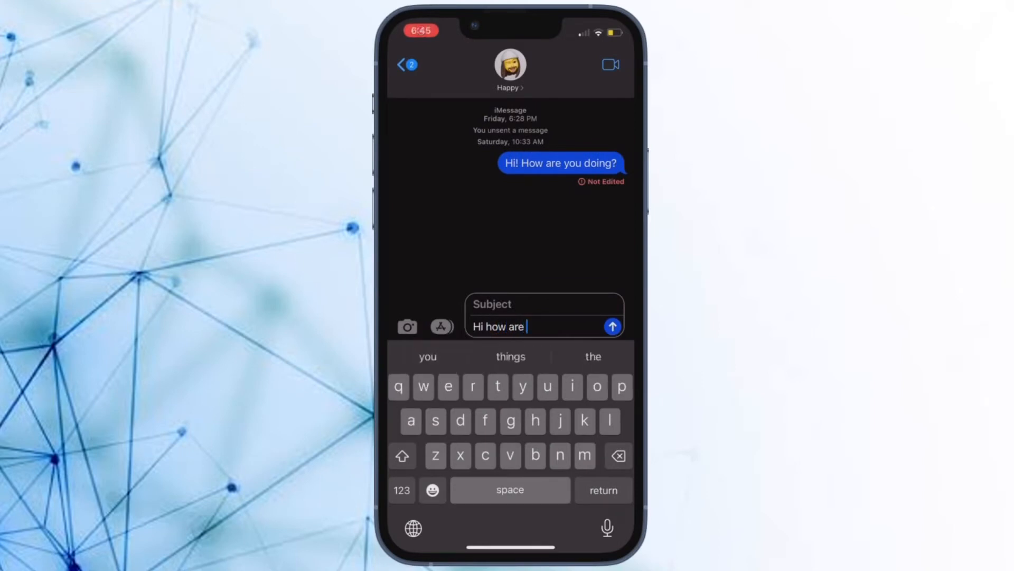
# Send the greeting "Hi how are you doing?" to the contact.
pyautogui.click(427, 356)
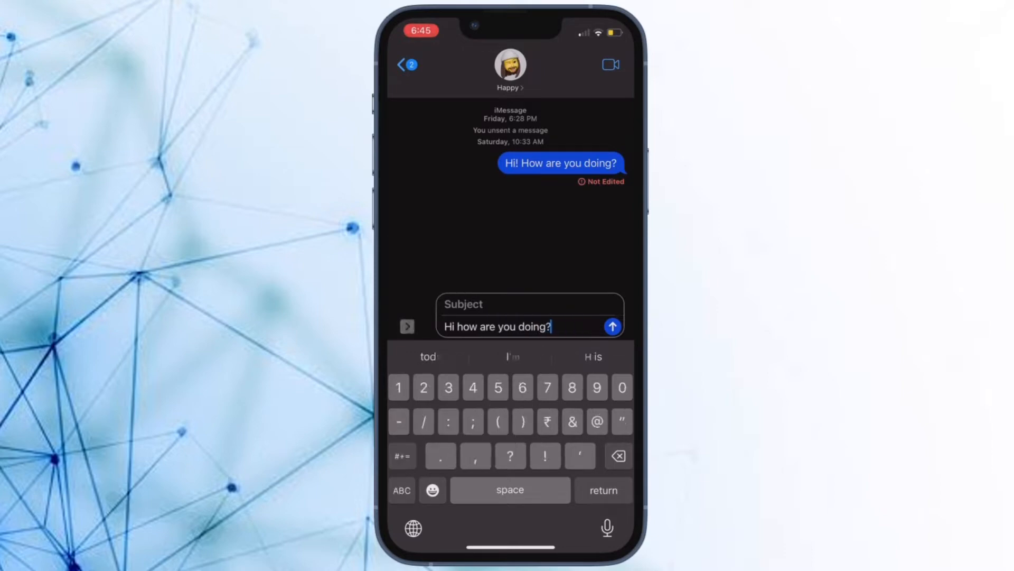
pyautogui.click(612, 327)
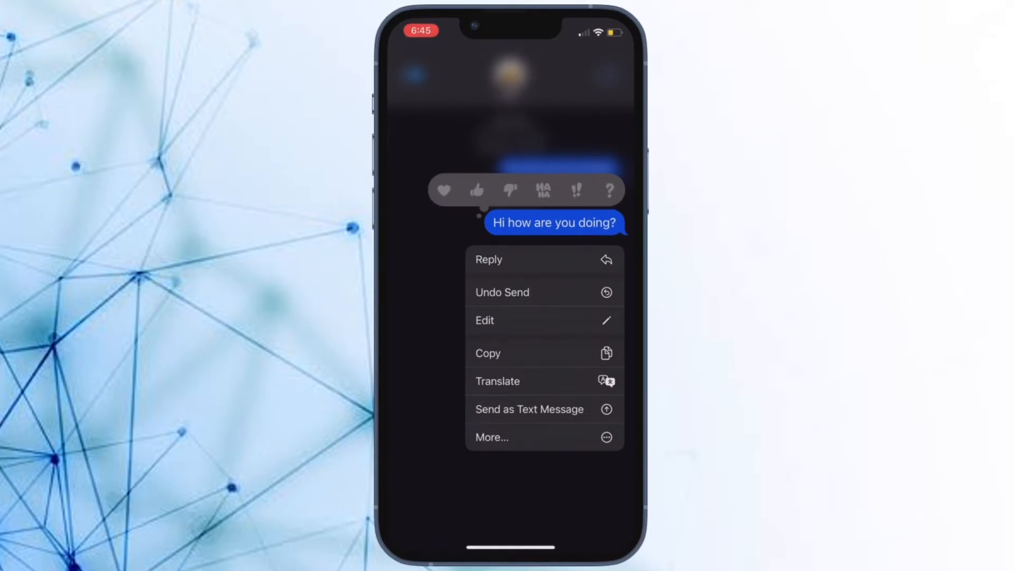
# Edit the sent greeting to end with "!", unsend it, and bring up the message apps panel.
pyautogui.click(484, 320)
pyautogui.write('!')
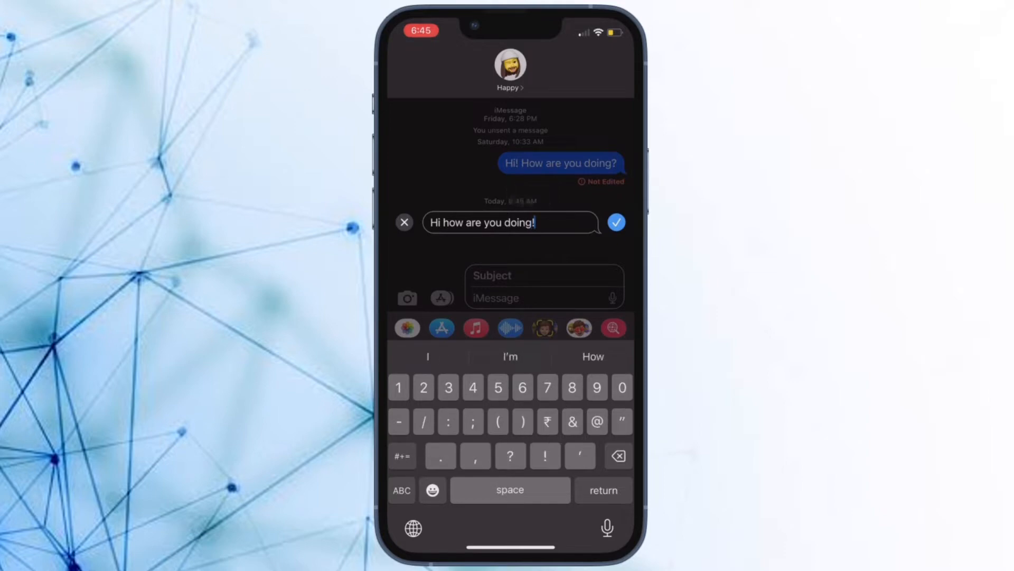
pyautogui.click(616, 222)
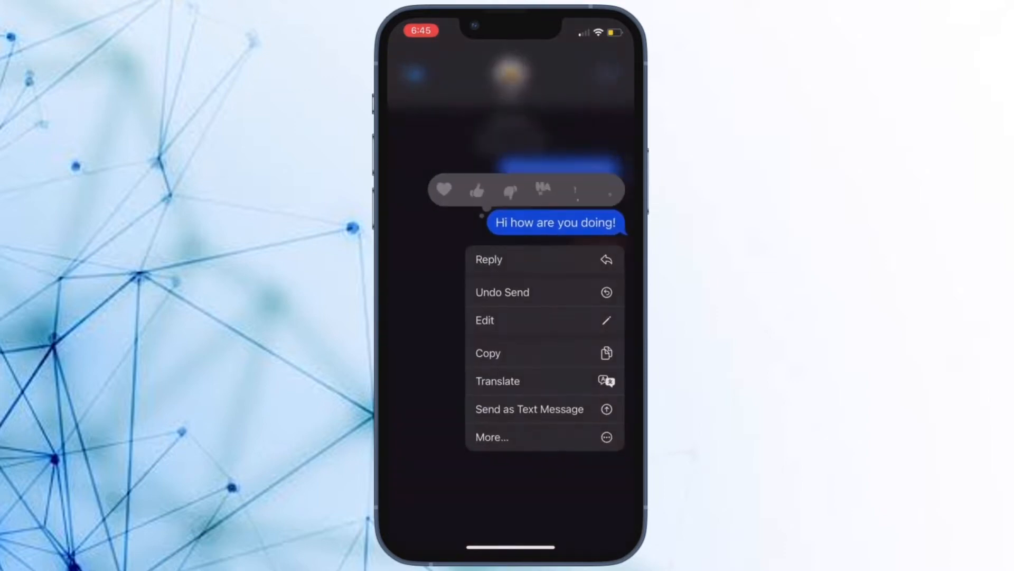
pyautogui.click(484, 320)
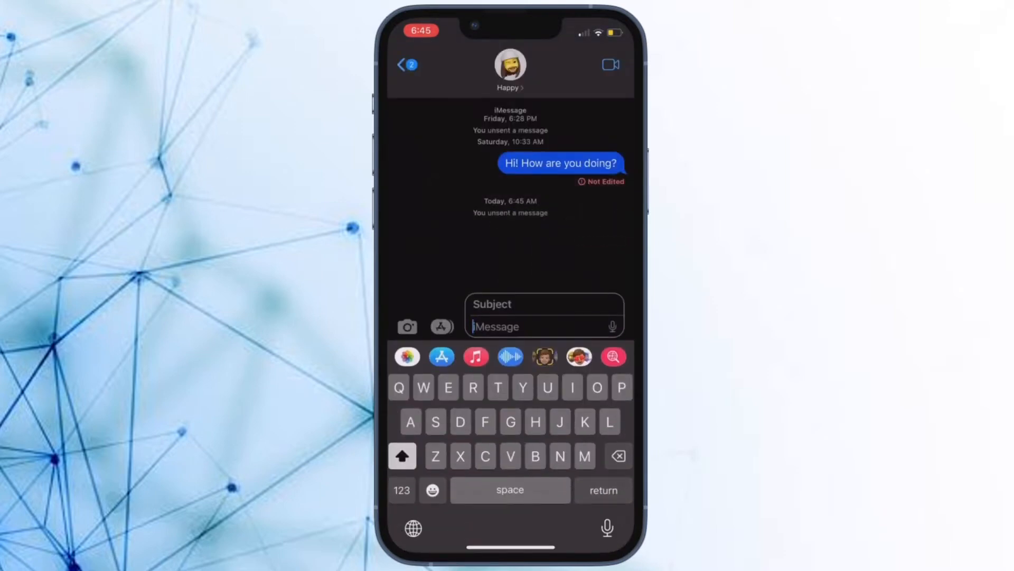
pyautogui.click(442, 326)
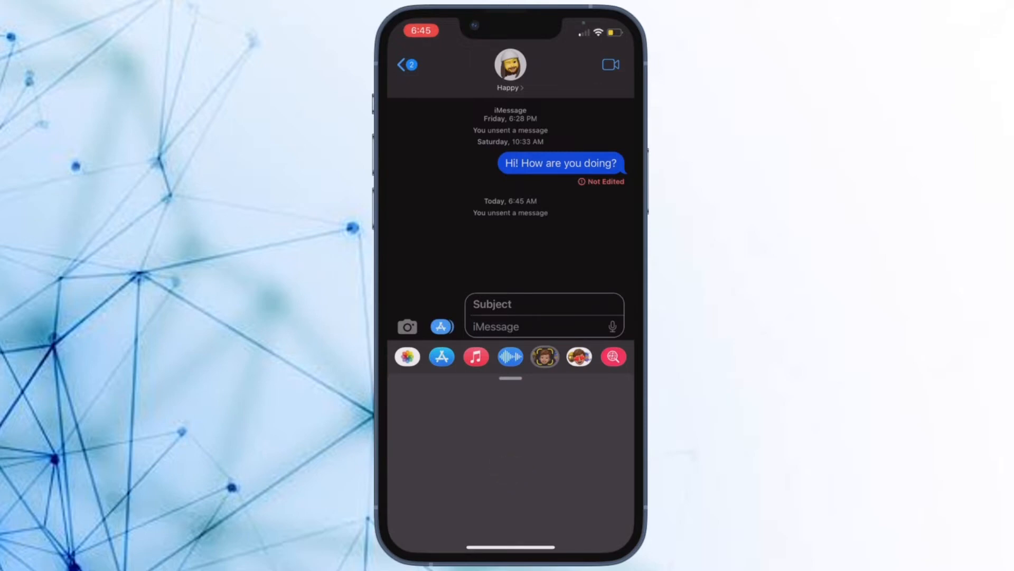
# Send the boar animated emoji sticker from the Animoji stickers into the chat.
pyautogui.click(544, 356)
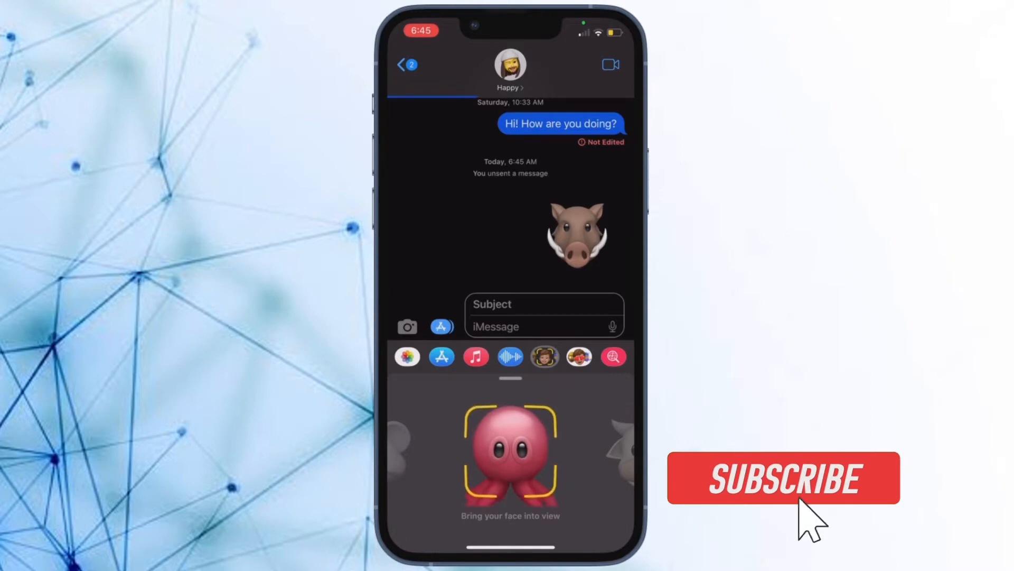
pyautogui.click(784, 477)
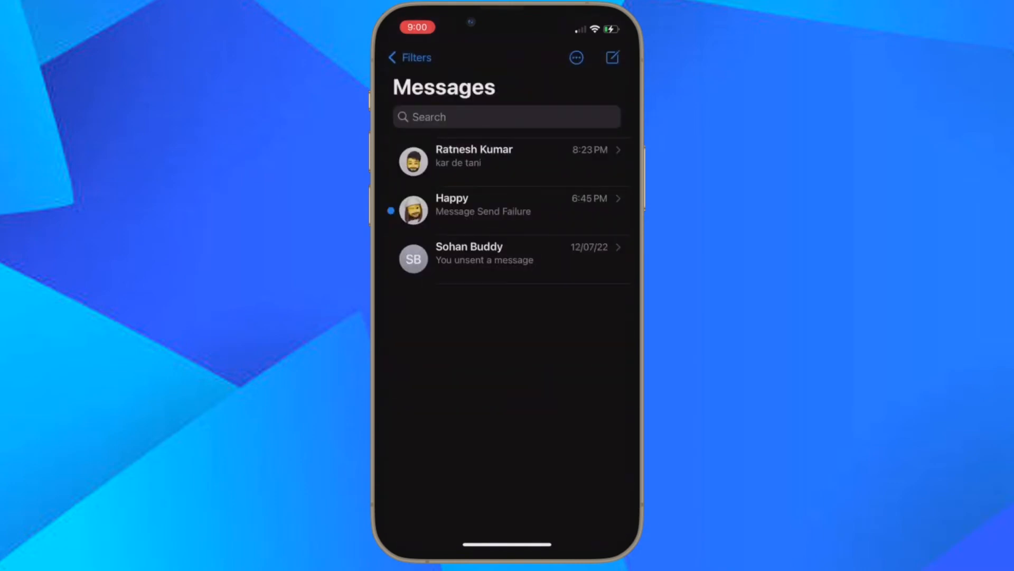
pyautogui.click(507, 209)
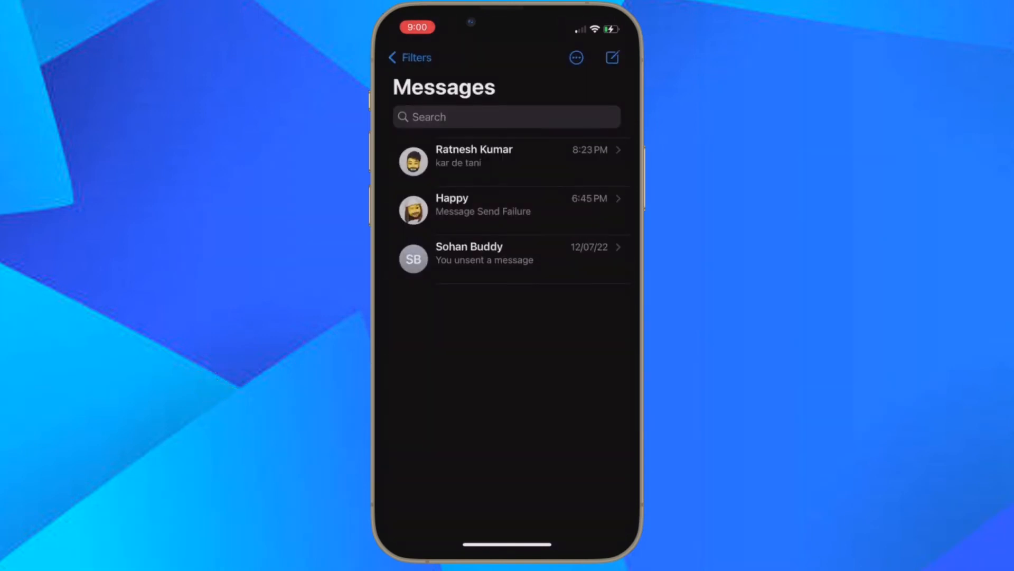
pyautogui.click(575, 58)
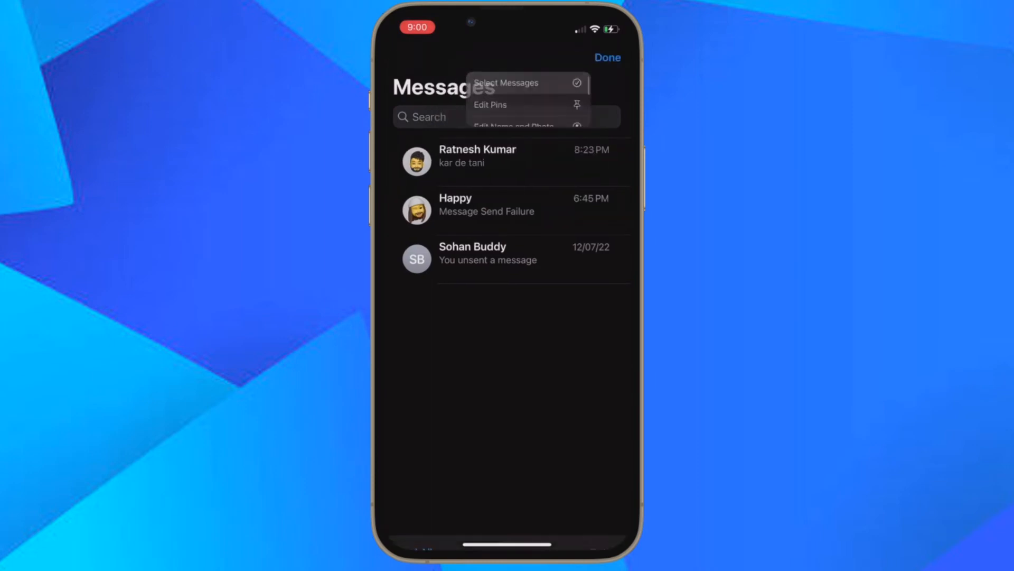
pyautogui.click(506, 82)
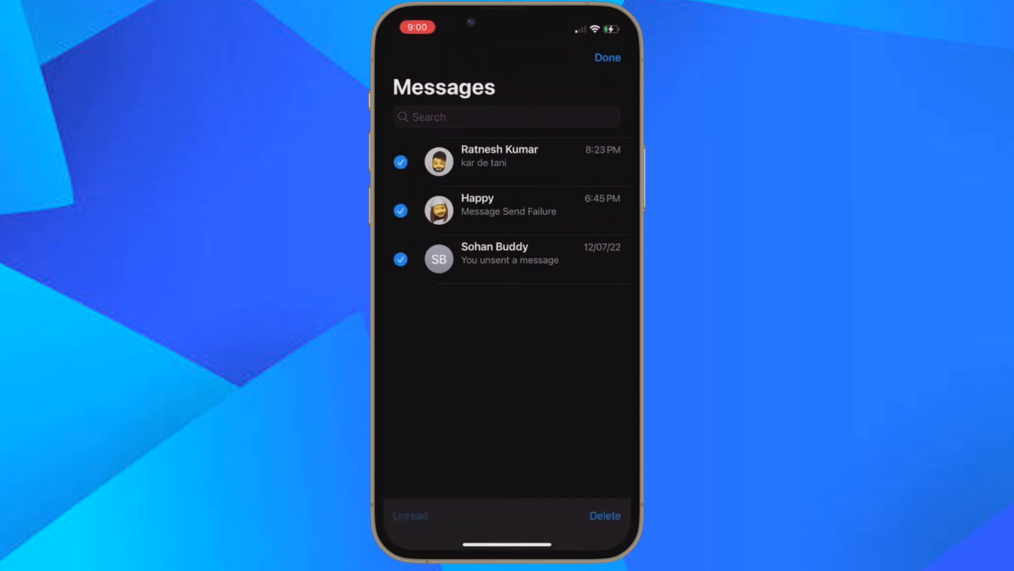
pyautogui.click(607, 57)
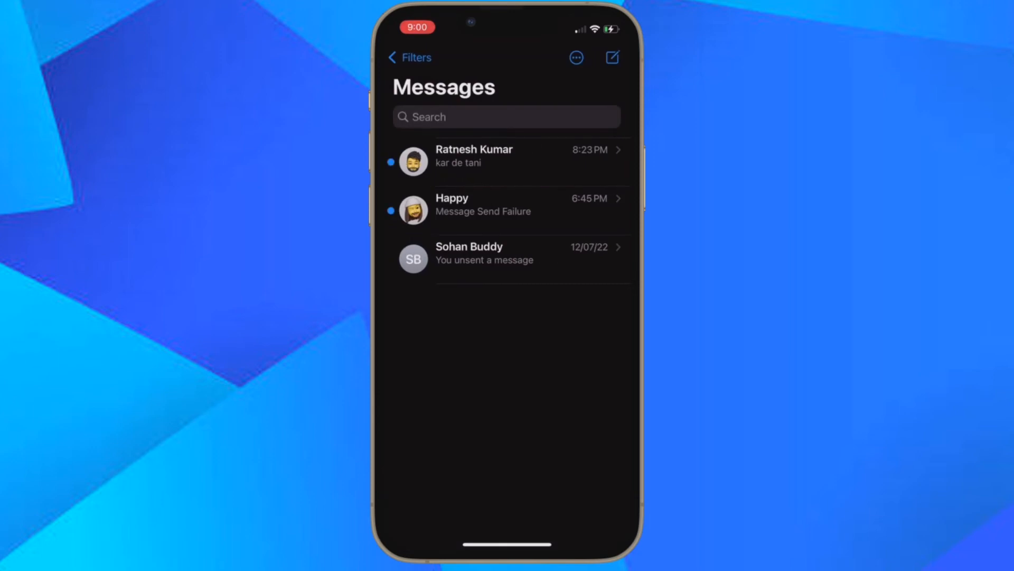
pyautogui.click(575, 57)
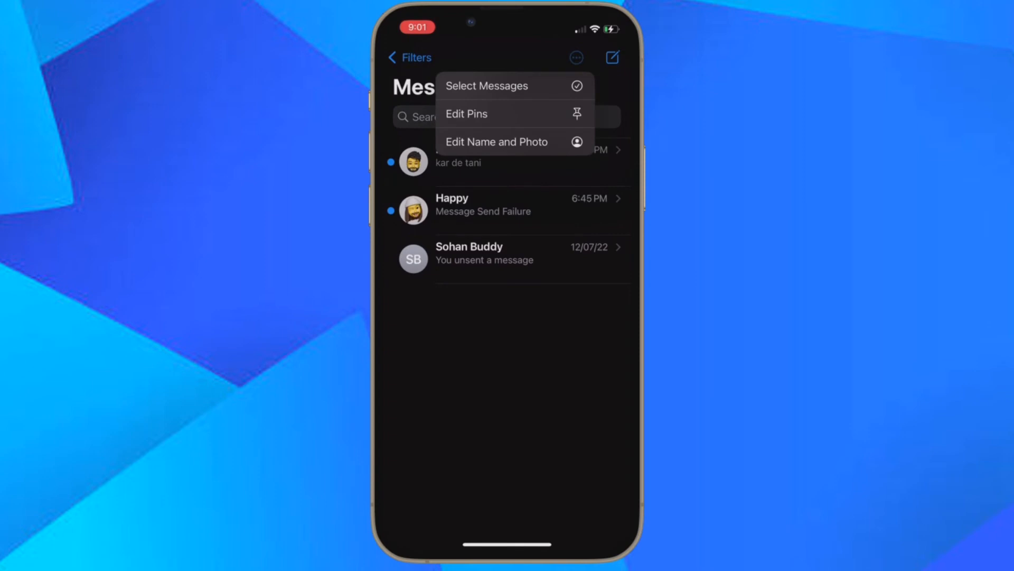
pyautogui.click(486, 86)
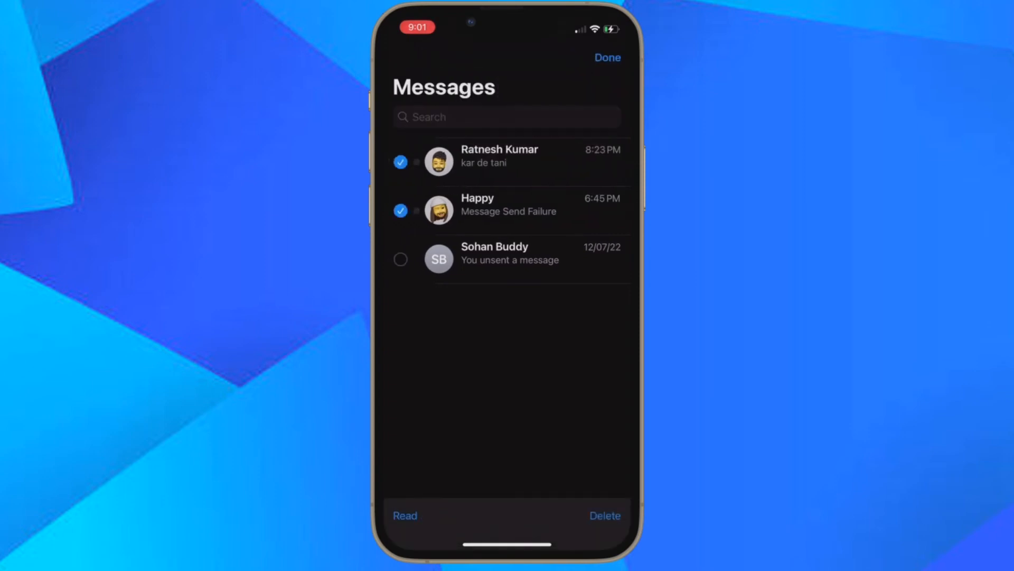
pyautogui.click(606, 58)
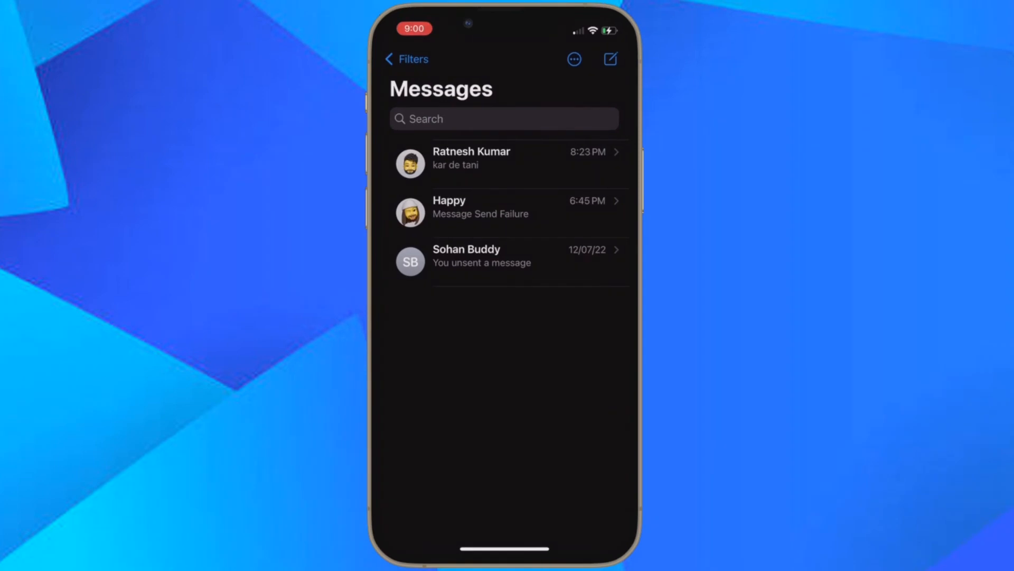
pyautogui.click(573, 59)
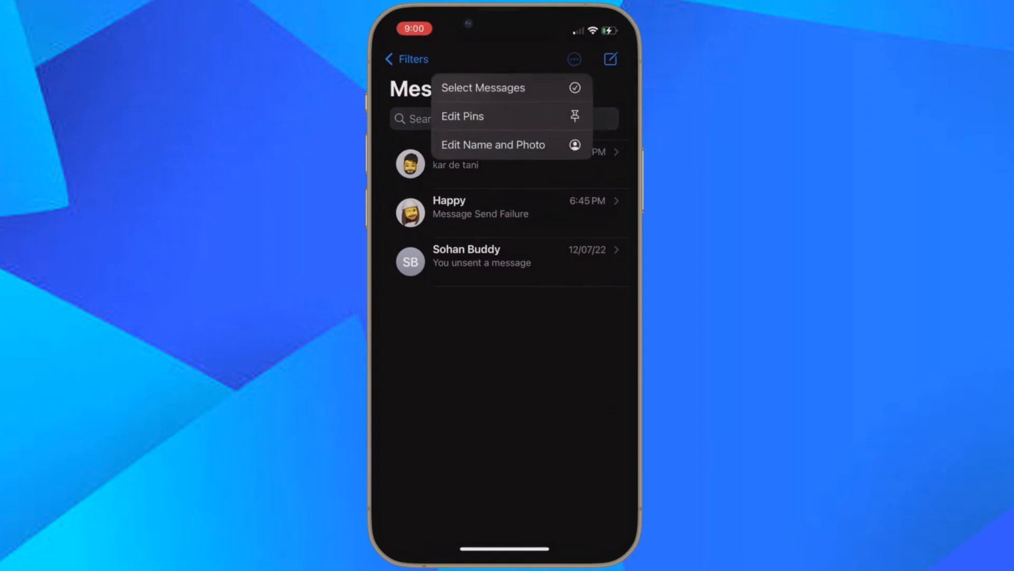
pyautogui.click(483, 88)
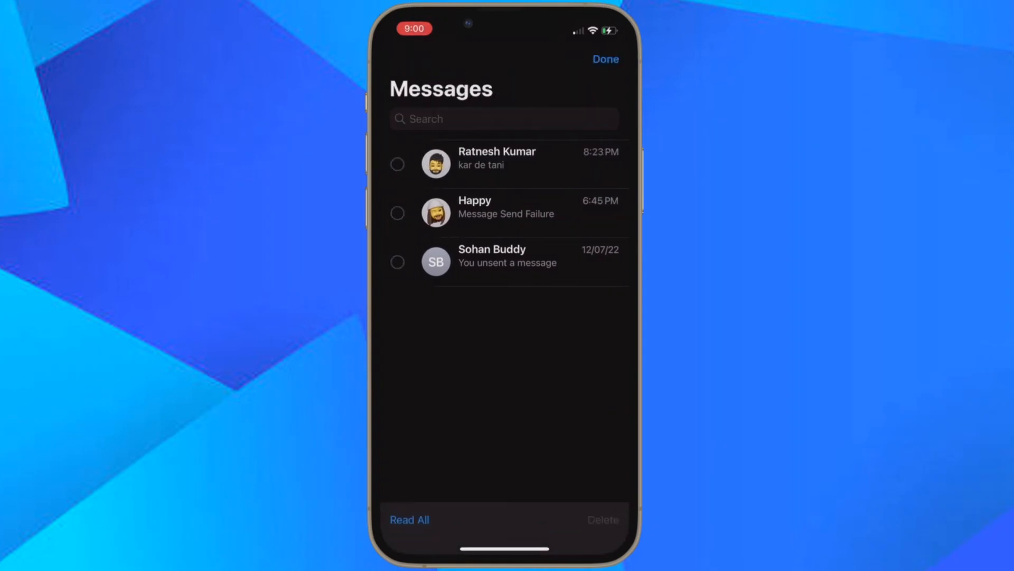
pyautogui.click(409, 520)
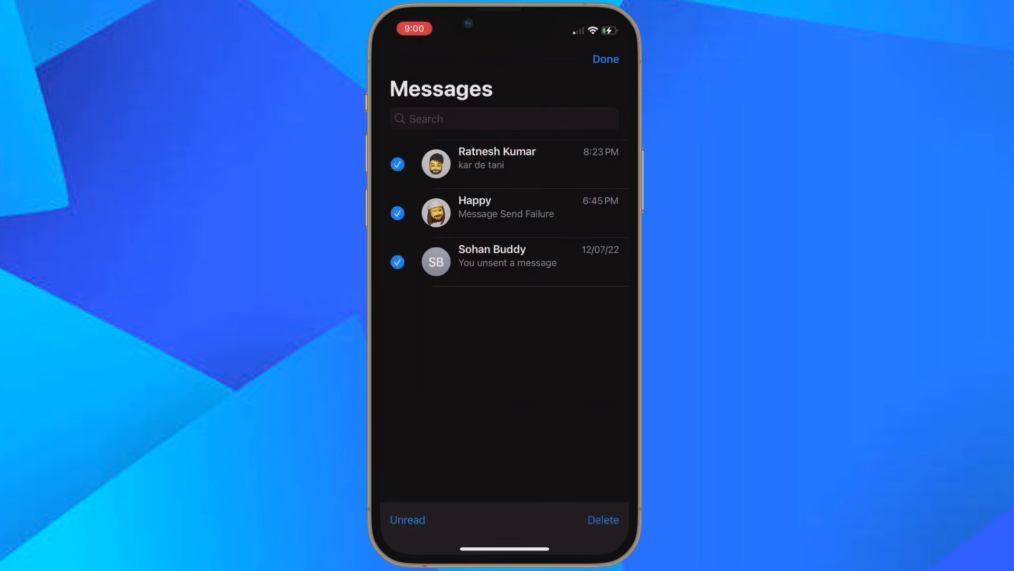
pyautogui.click(605, 59)
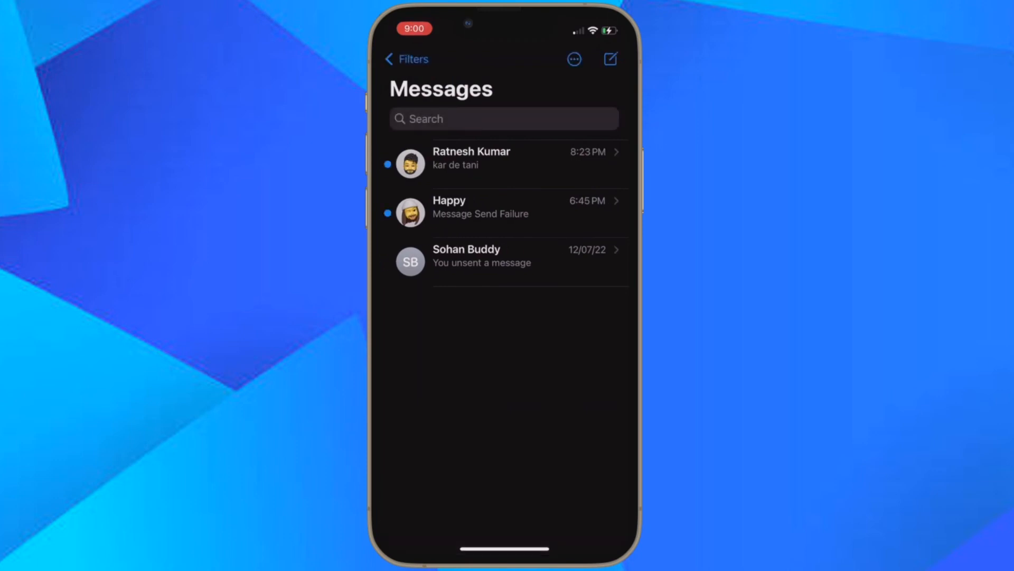